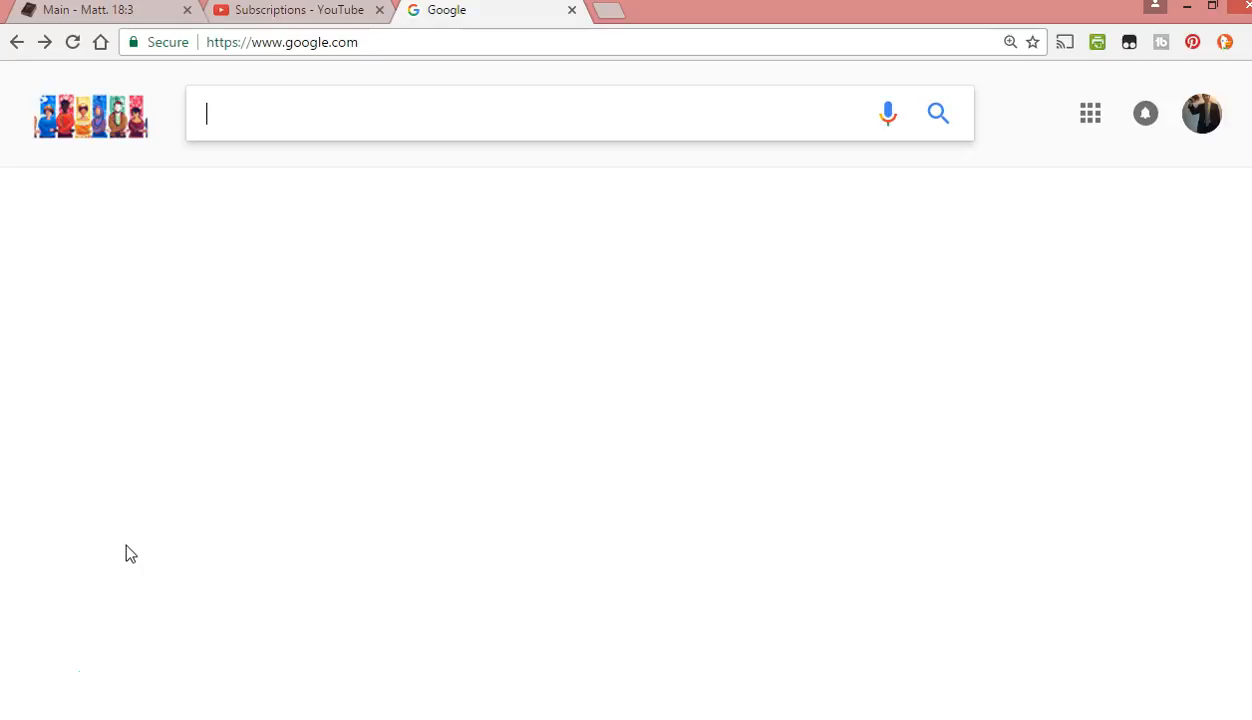
- Search Google for 'day of the lord master's seminary'
text(day of the lord masters sy)
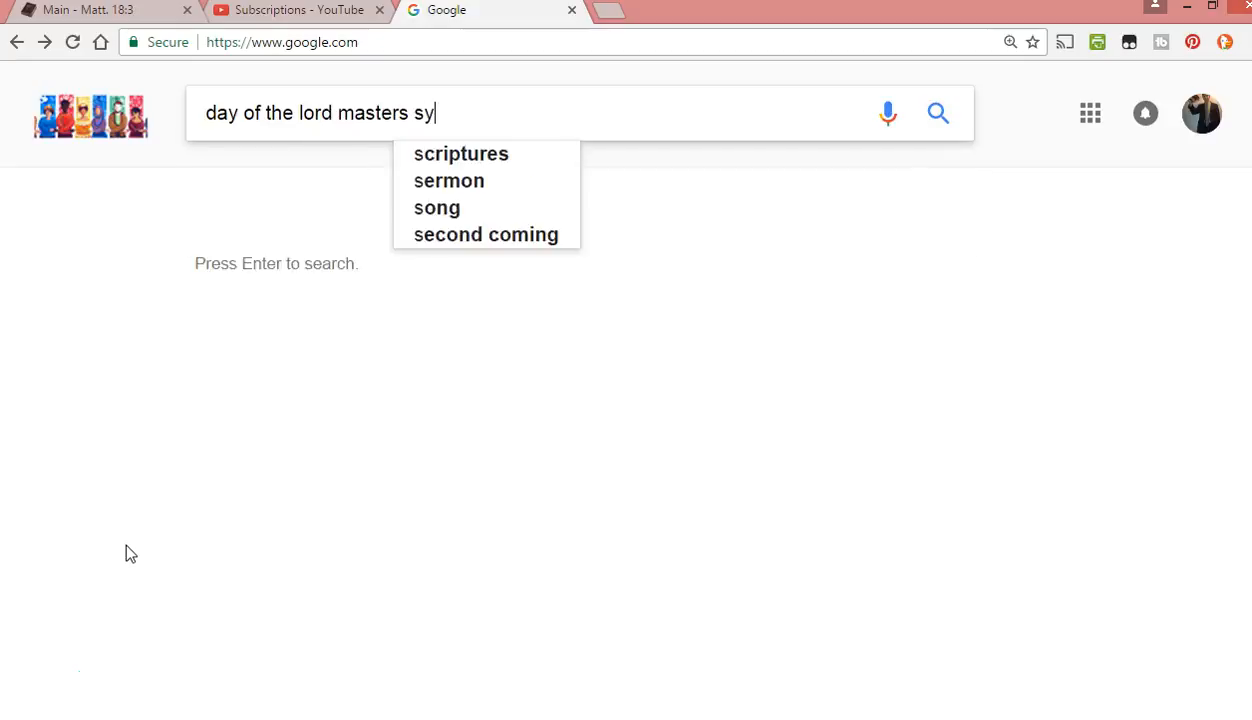
text(eminary)
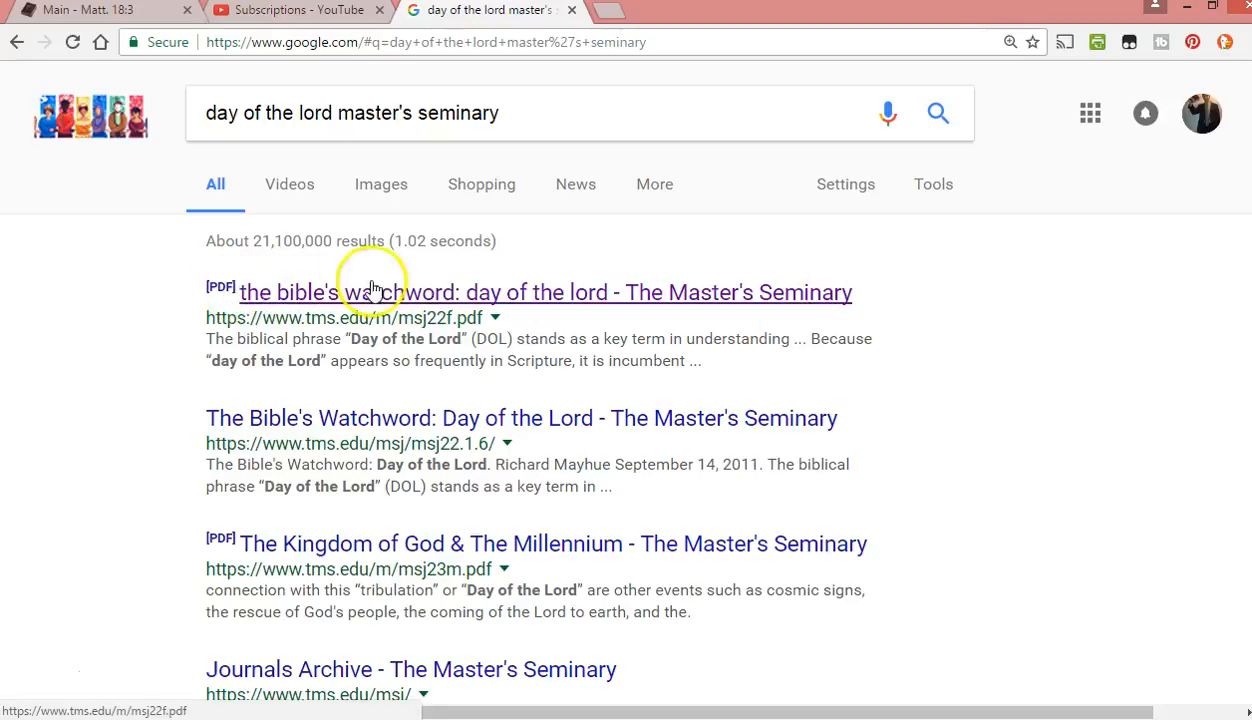
mouse_move(640, 312)
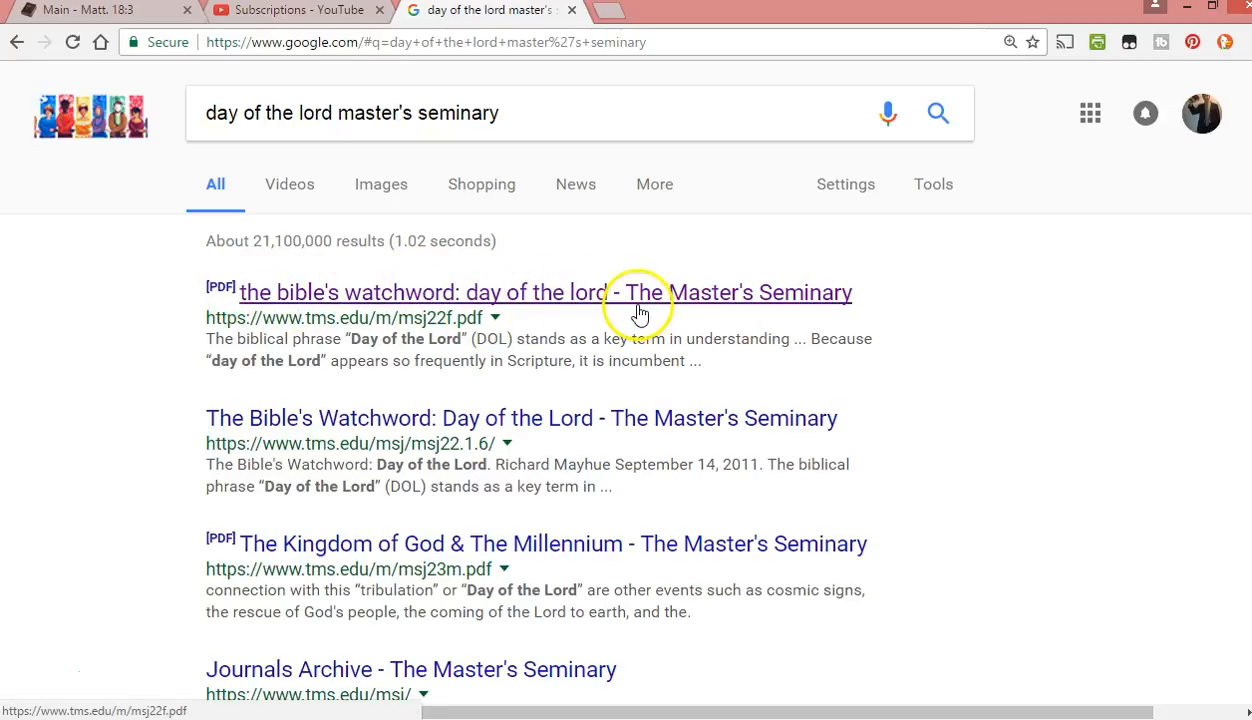
mouse_move(684, 318)
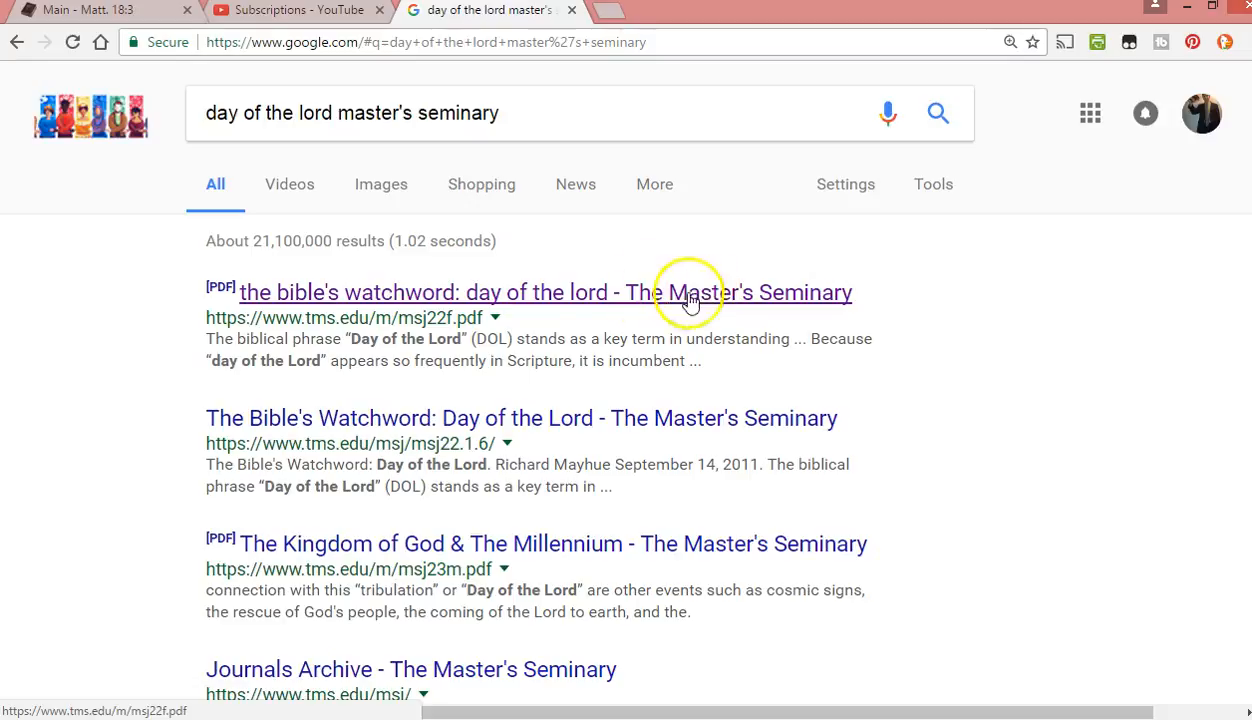
mouse_move(364, 296)
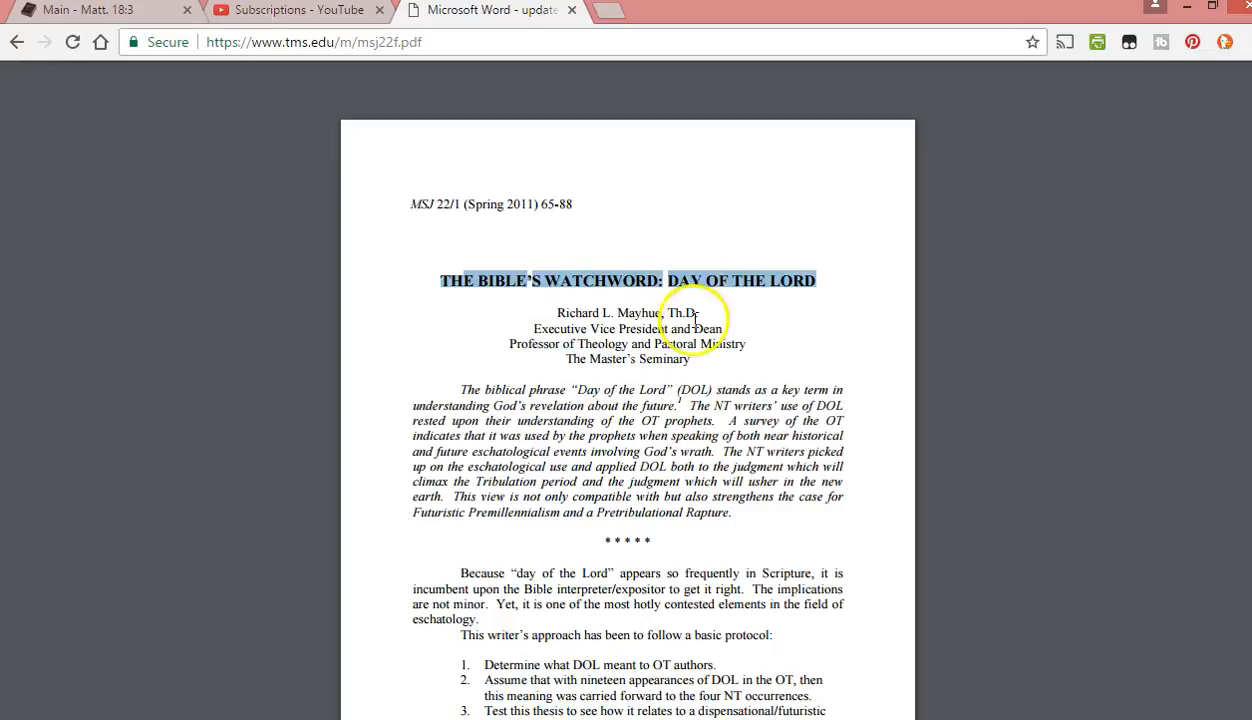
- Scroll the PDF down to page 66's Old Testament Background near/far prophecy table
scroll(down, 3)
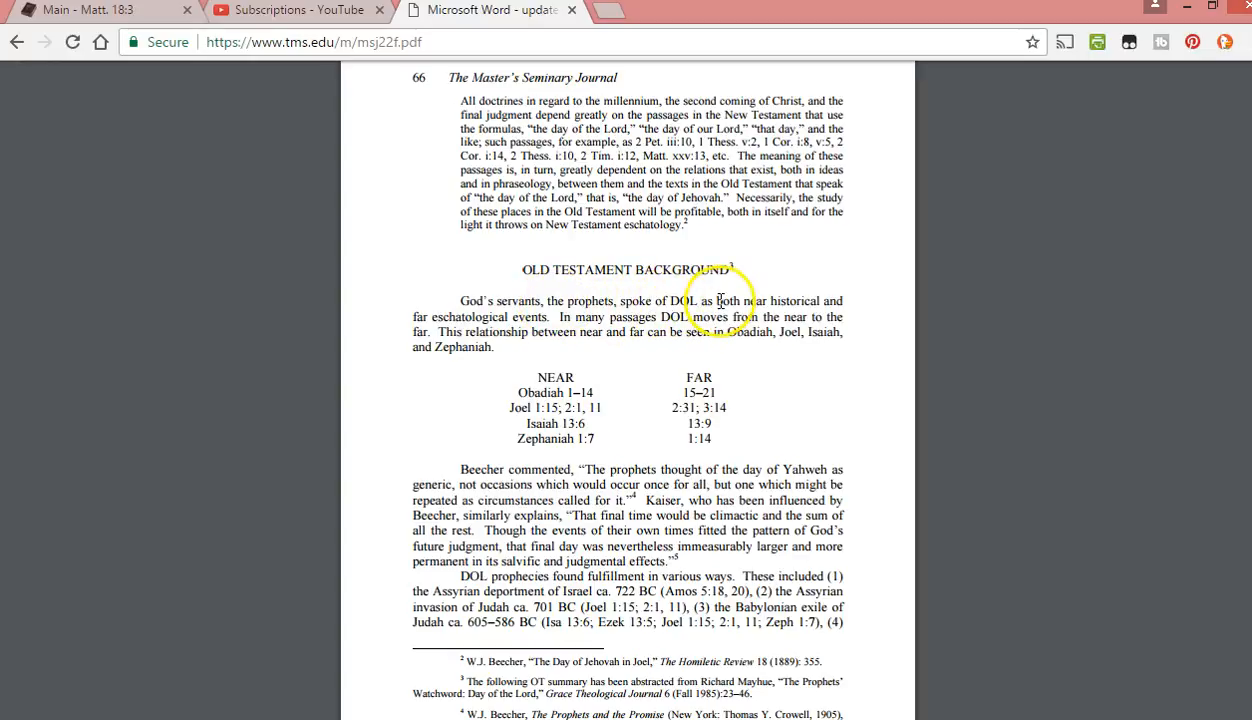
mouse_move(432, 312)
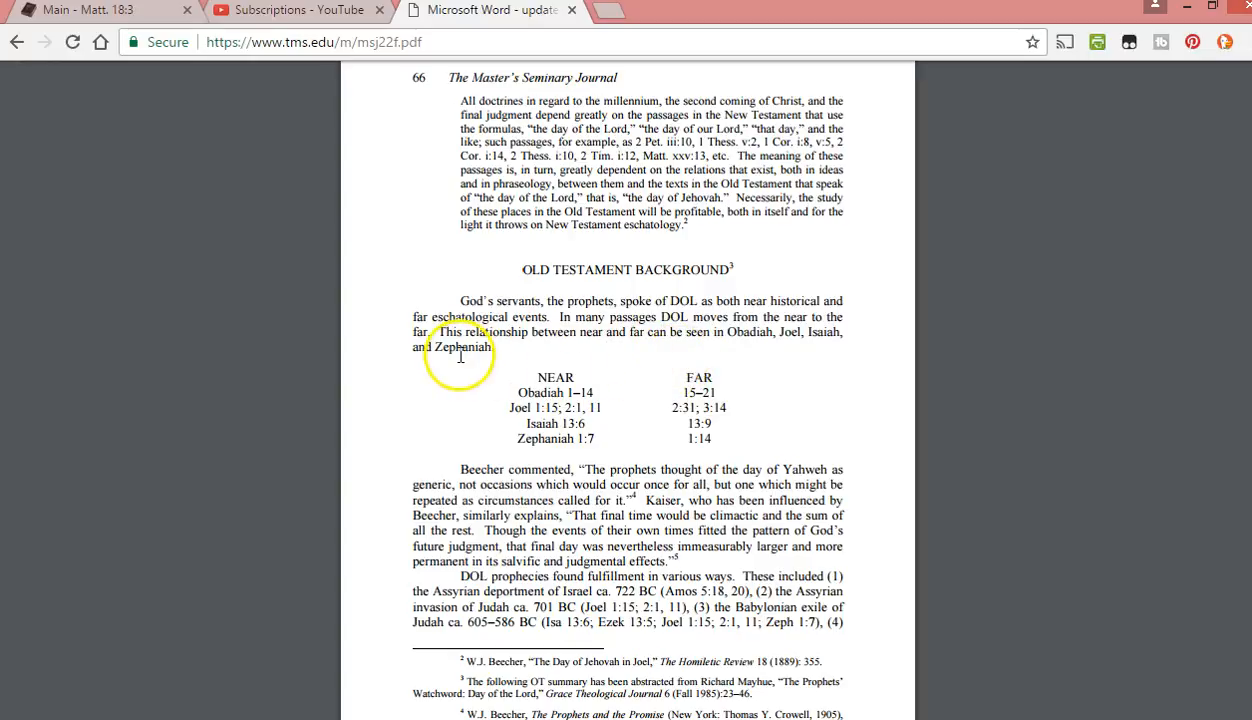
mouse_move(596, 394)
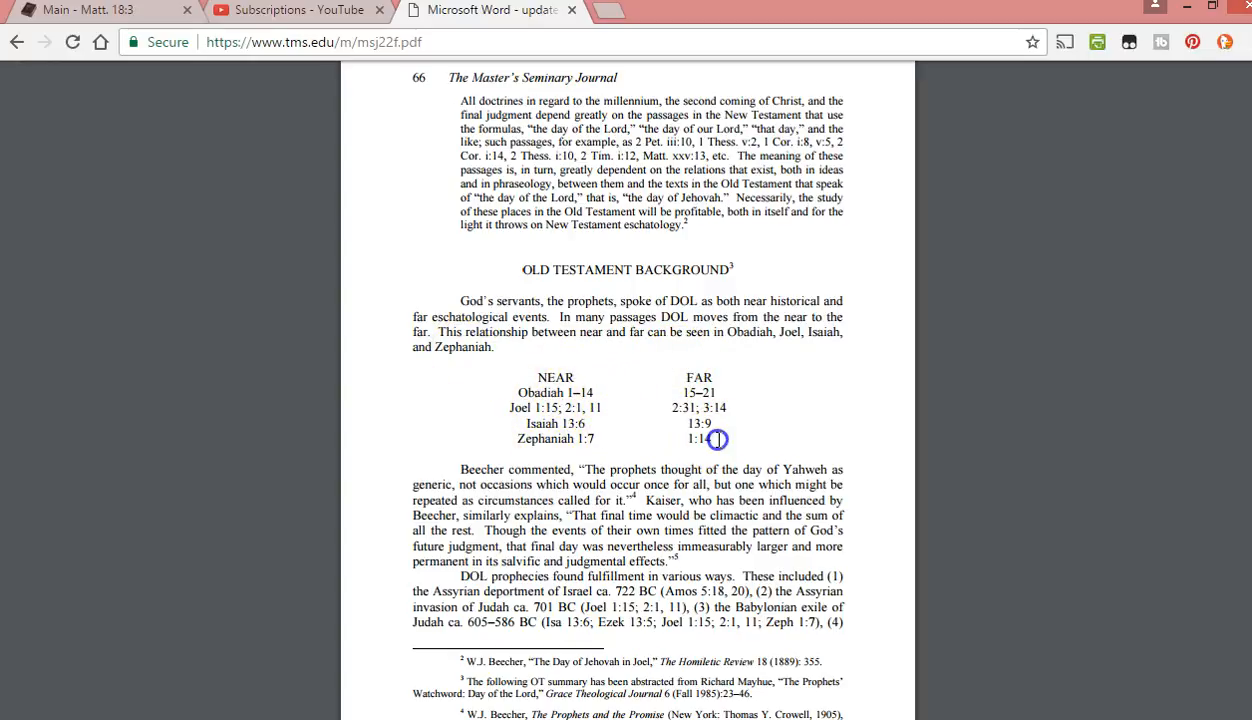
scroll(down, 3)
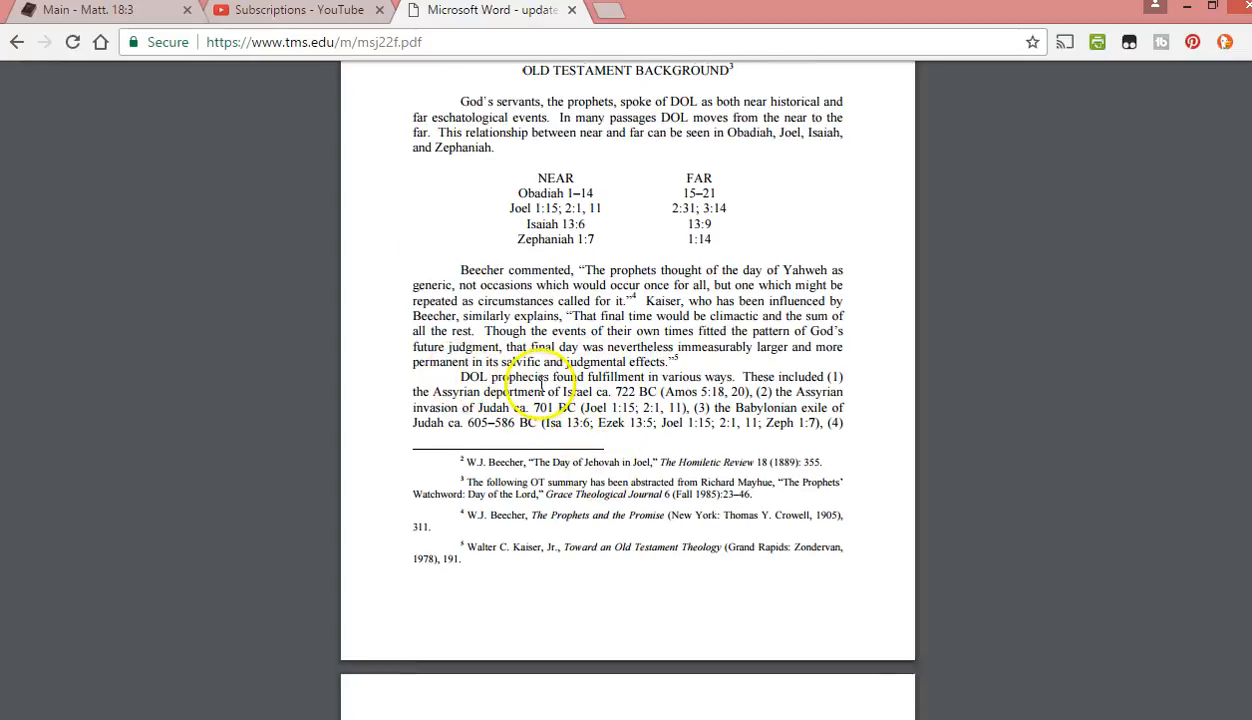
mouse_move(756, 384)
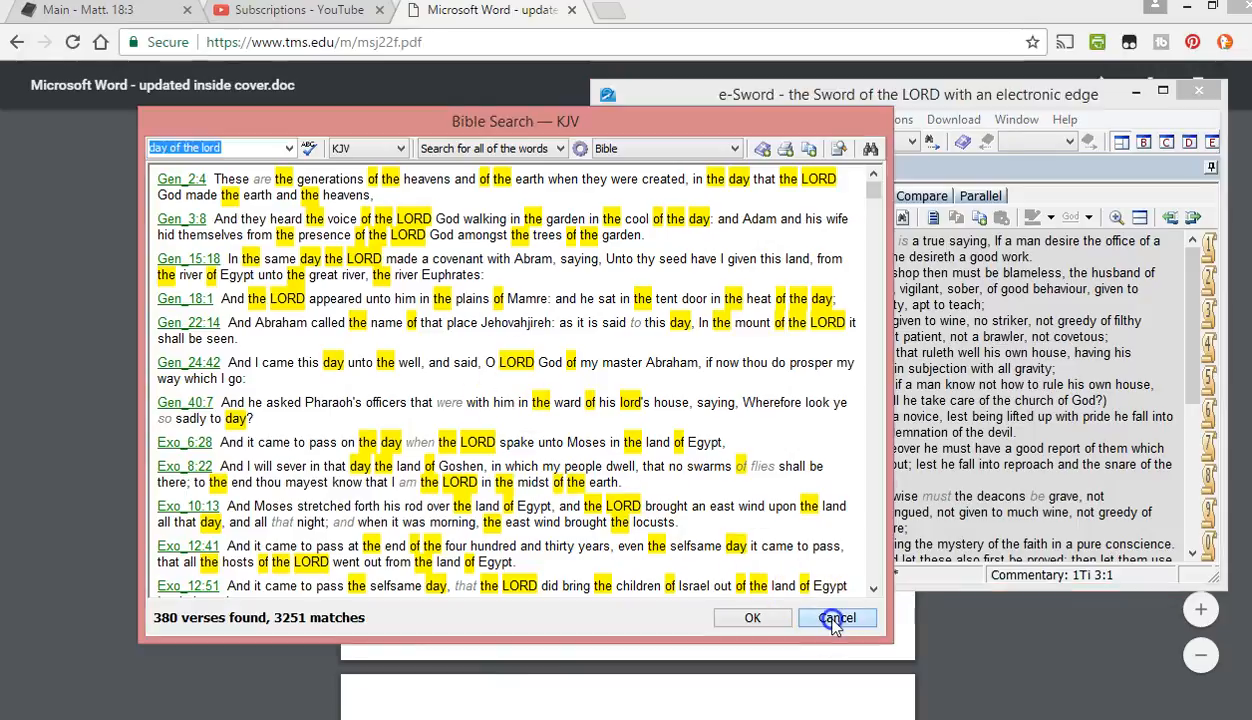
- Close the Bible Search results and position e-Sword beside the PDF on Amos 5:18–19
click(836, 616)
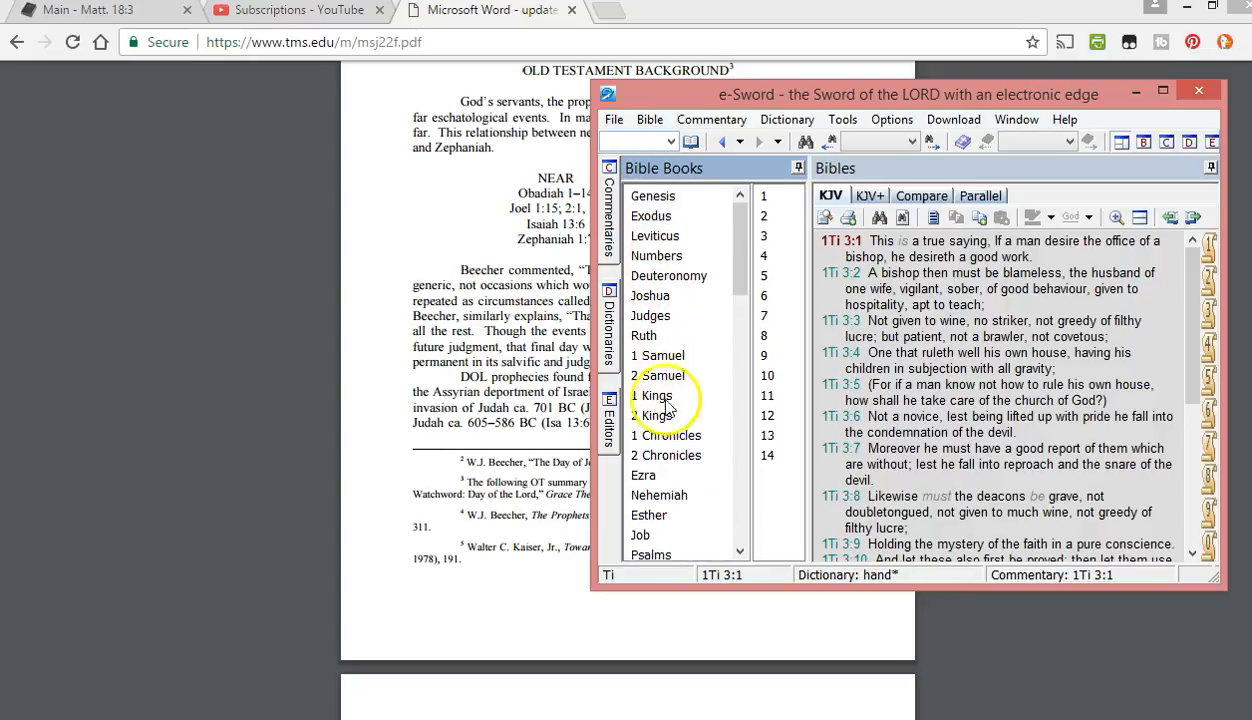
scroll(down, 3)
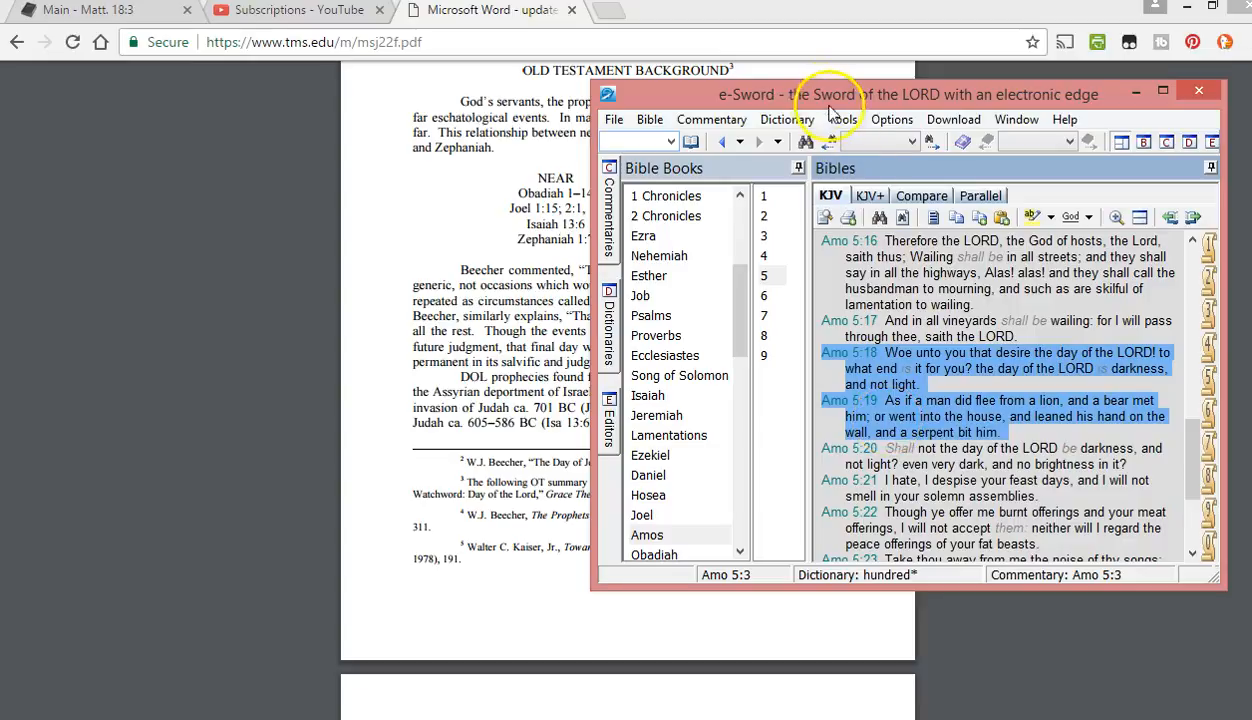
drag(830, 94, 1004, 124)
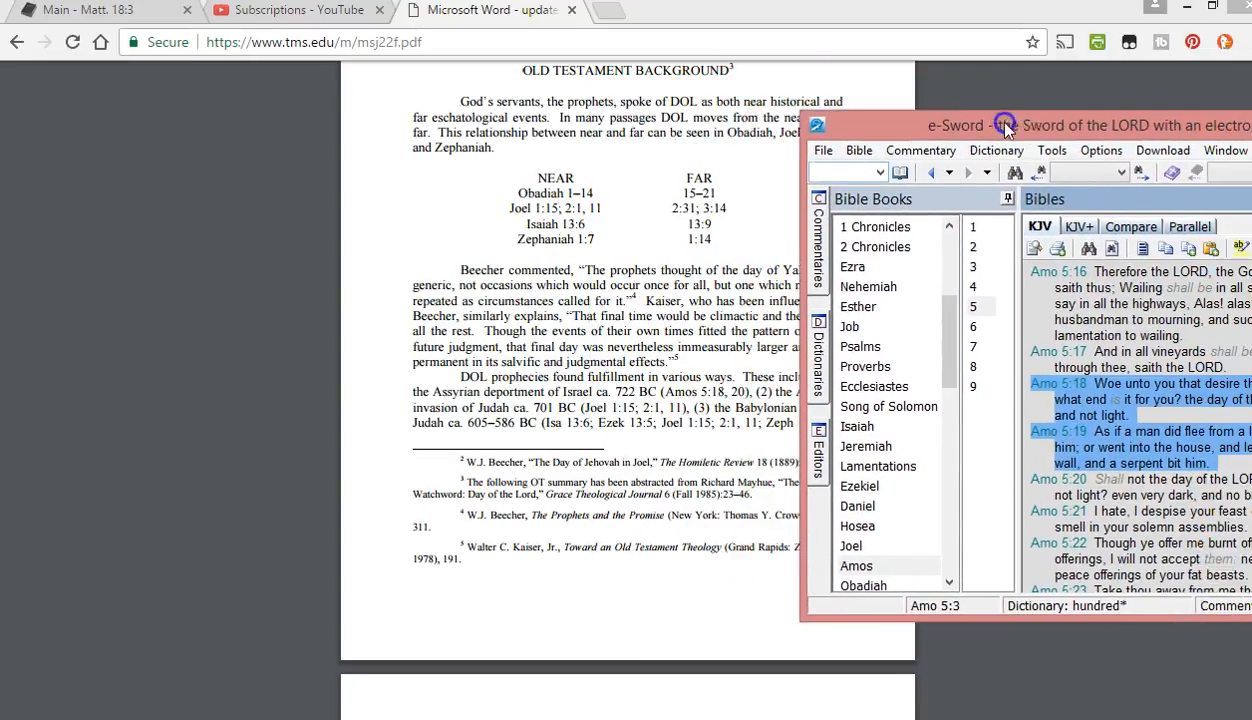
drag(1004, 124, 784, 88)
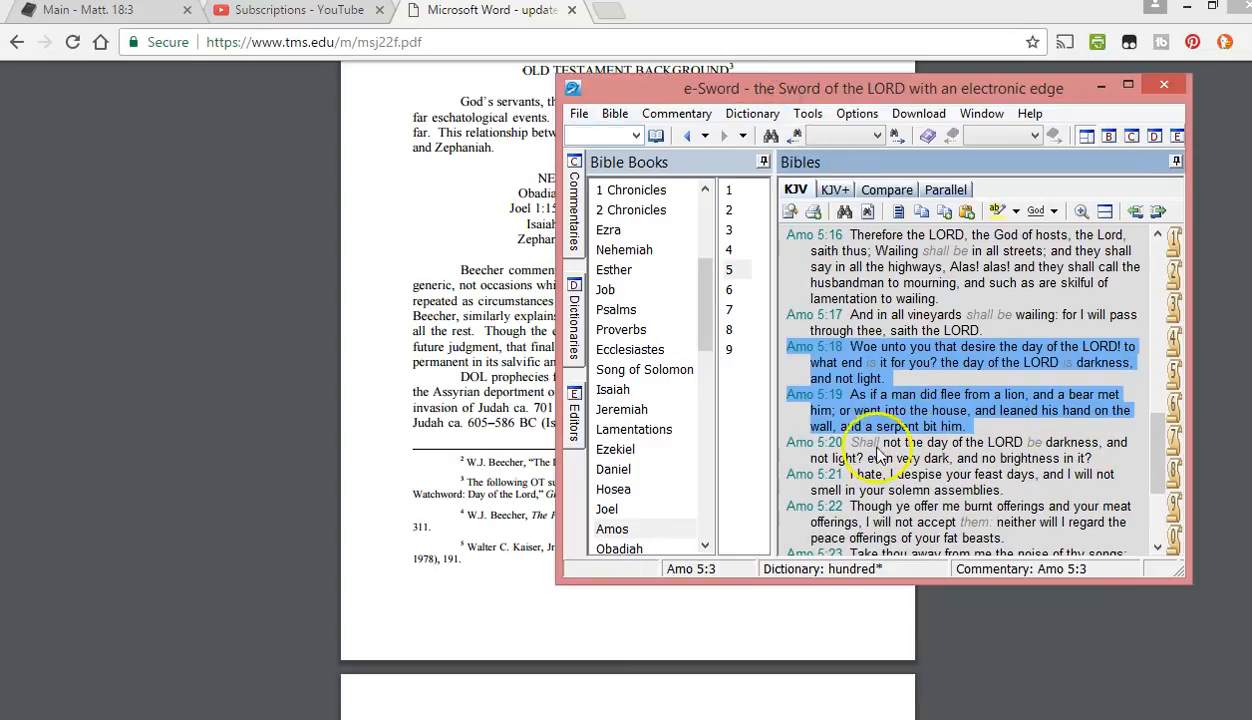
mouse_move(1088, 476)
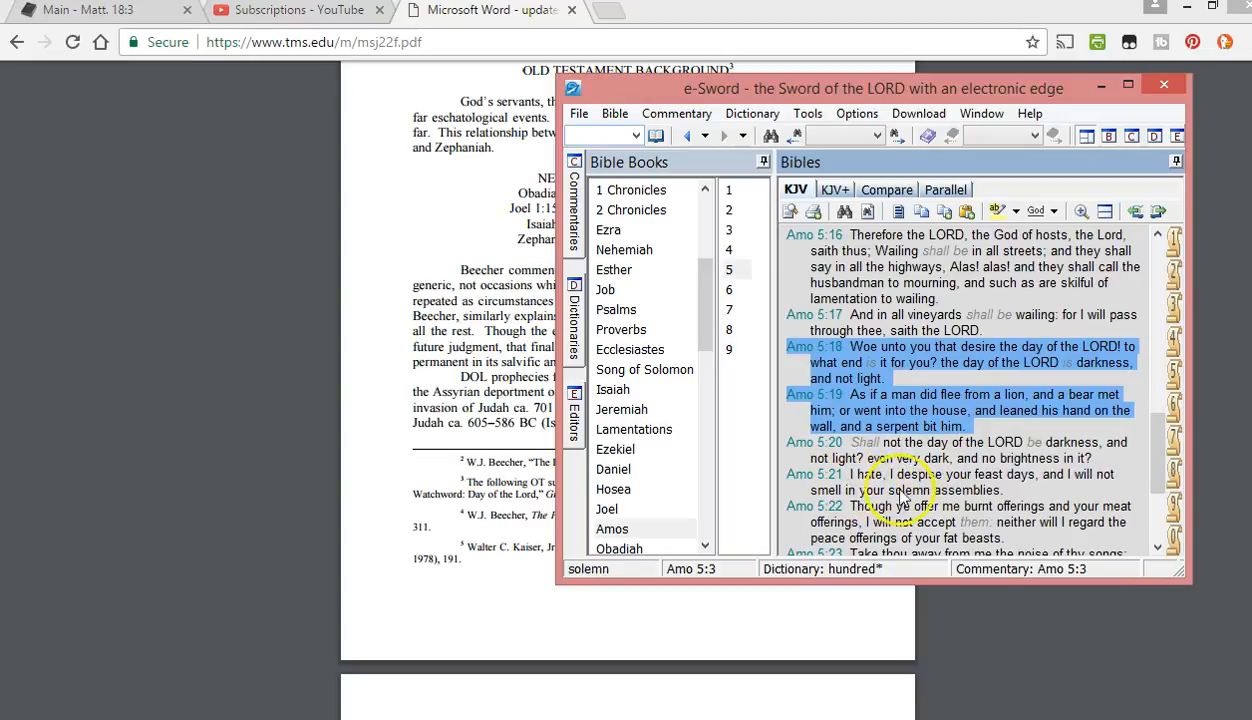
click(1004, 442)
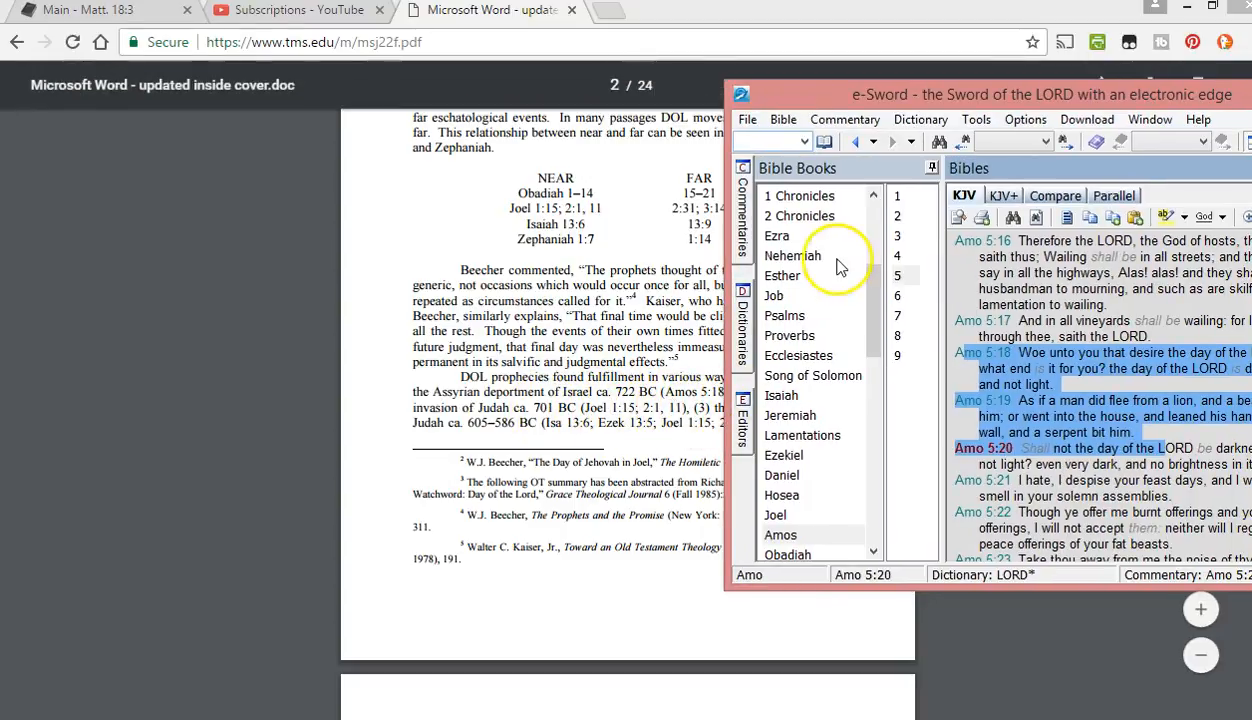
- Navigate e-Sword to Joel chapter 2
click(776, 516)
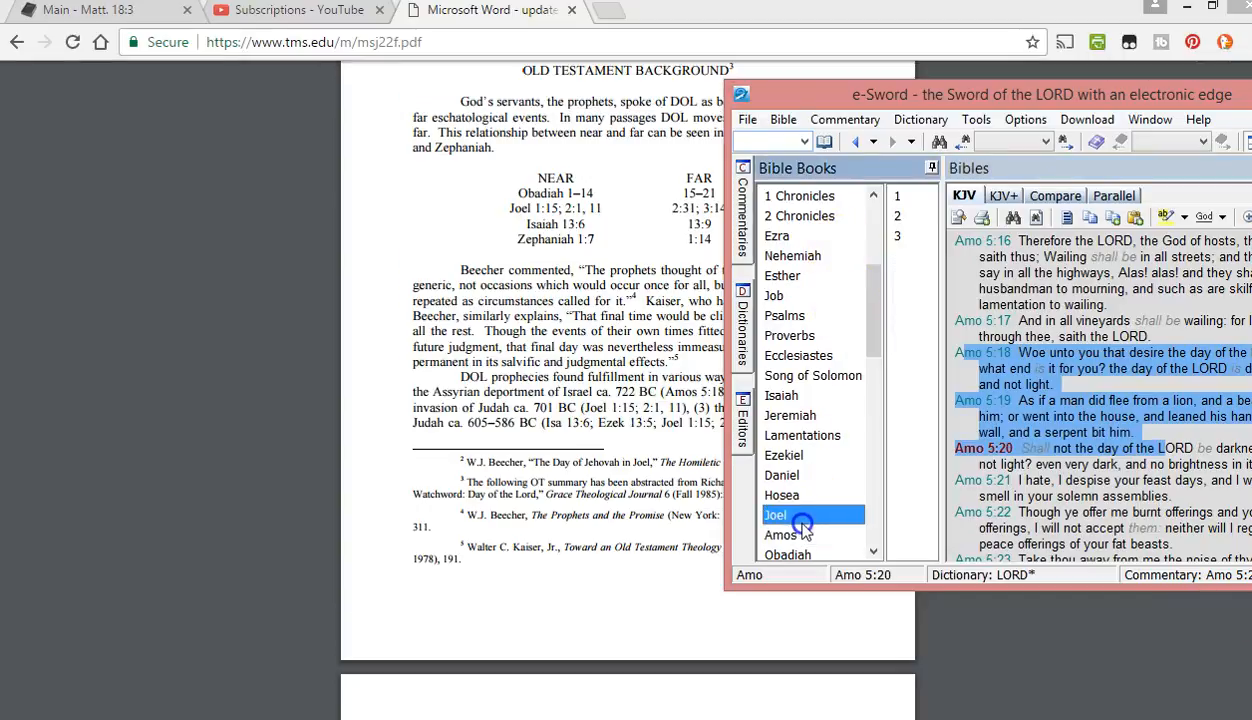
click(776, 516)
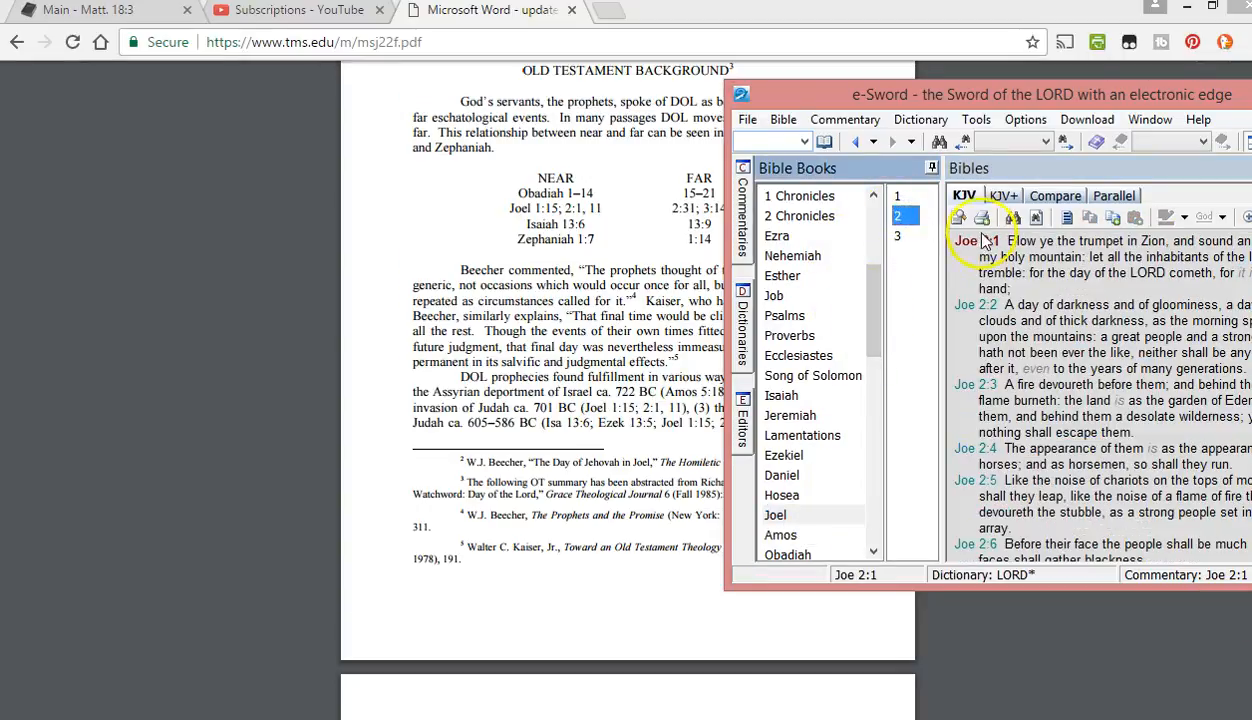
mouse_move(1064, 296)
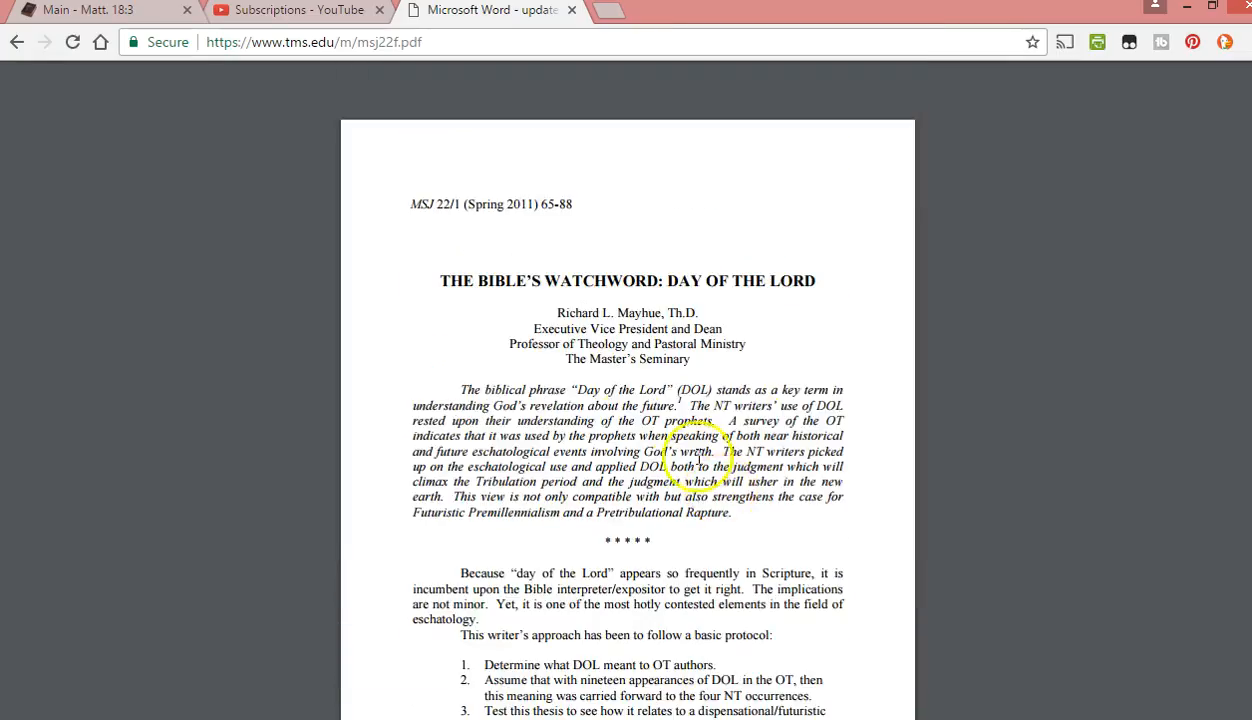
- Scroll through the article and back to the Old Testament Background page
scroll(down, 3)
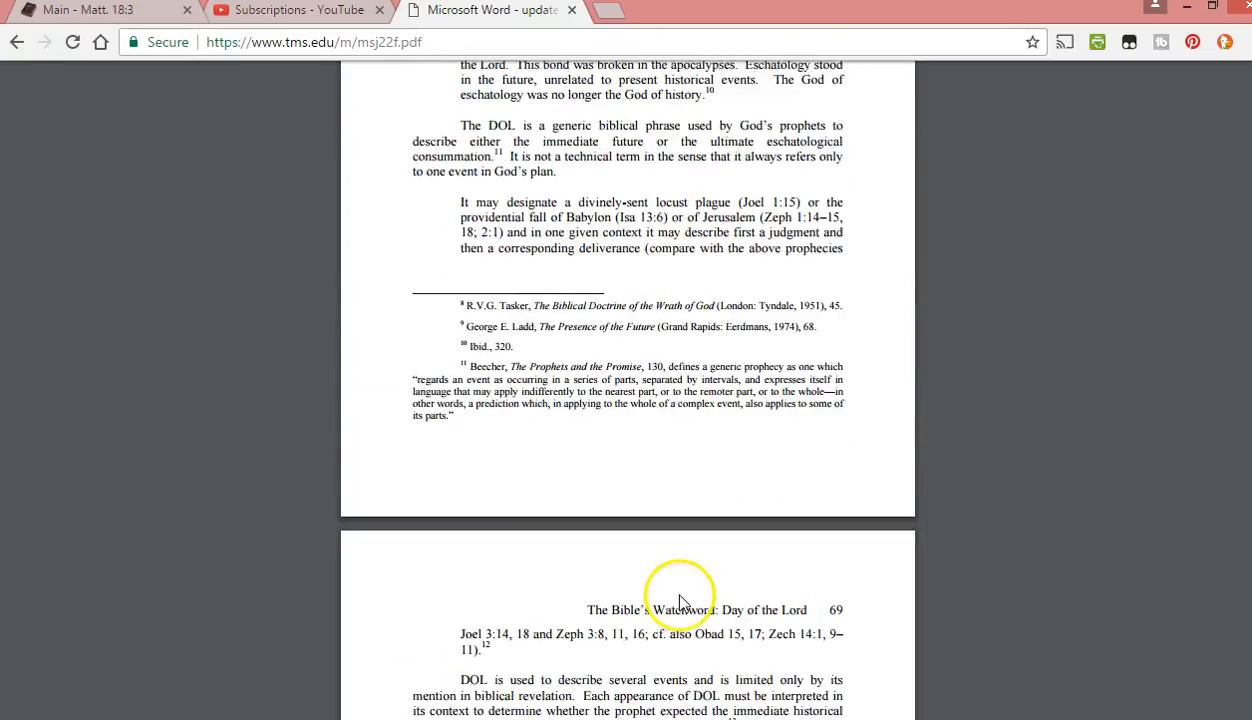
scroll(down, 3)
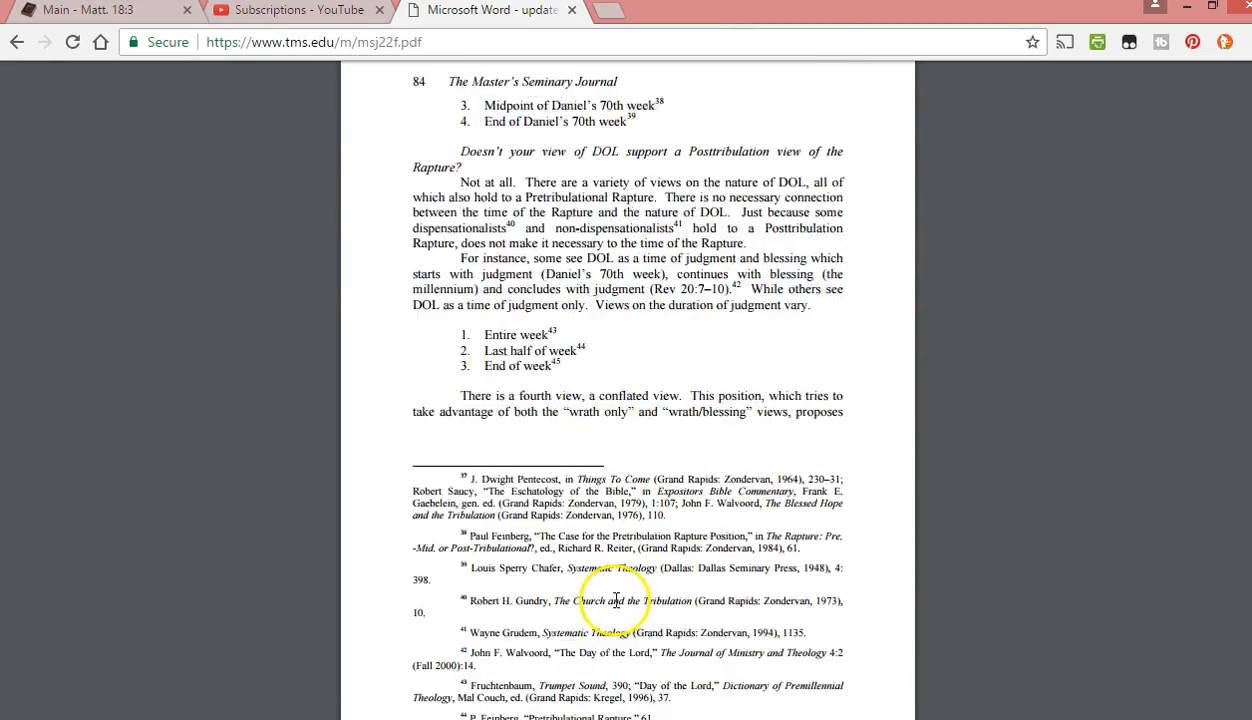
scroll(down, 3)
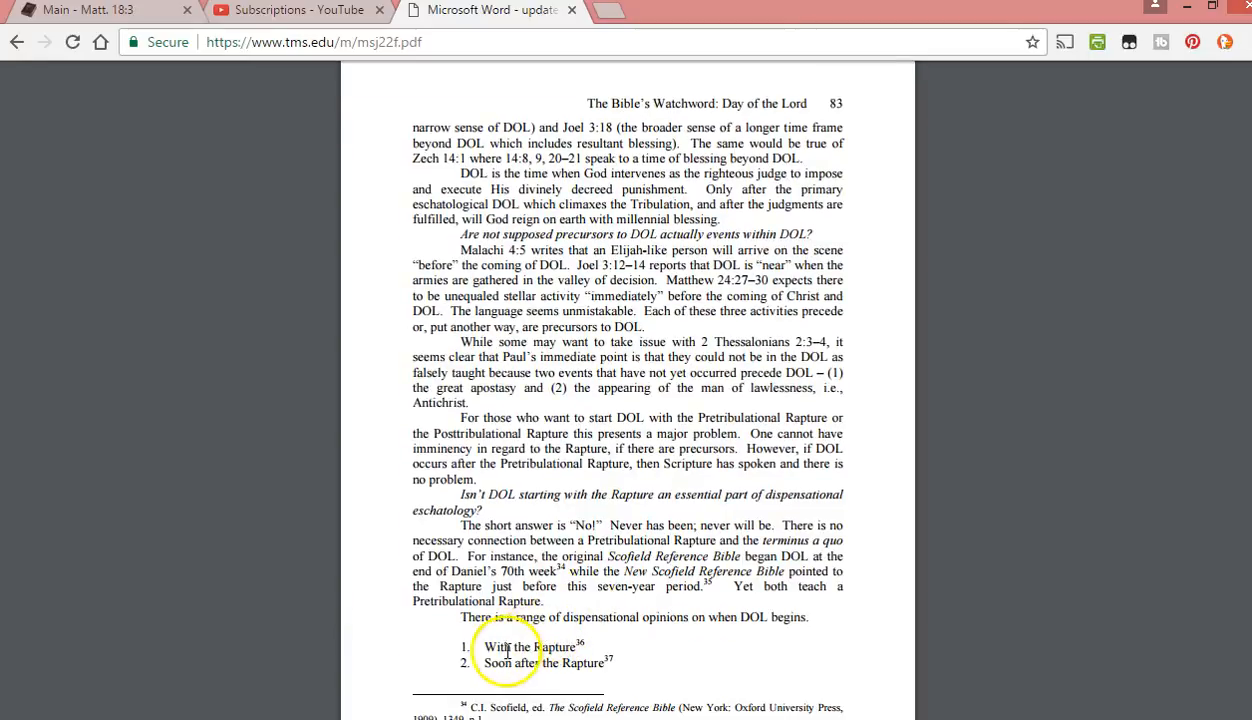
scroll(down, 3)
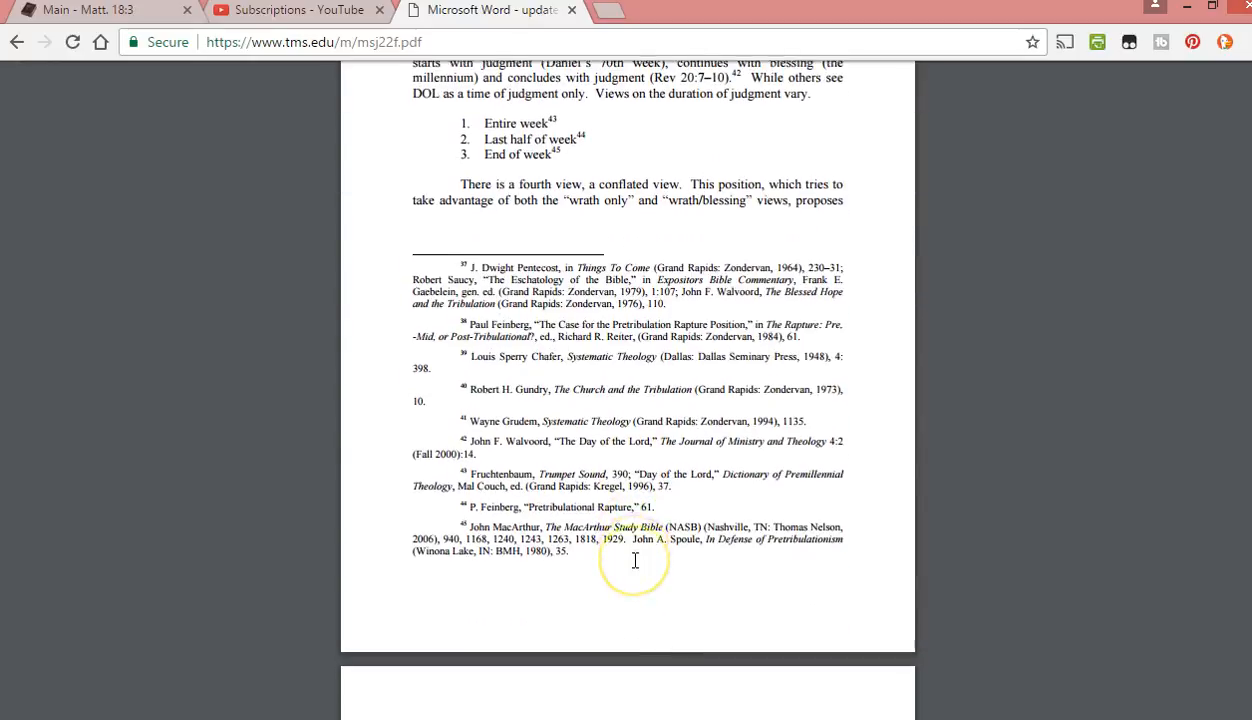
scroll(down, 3)
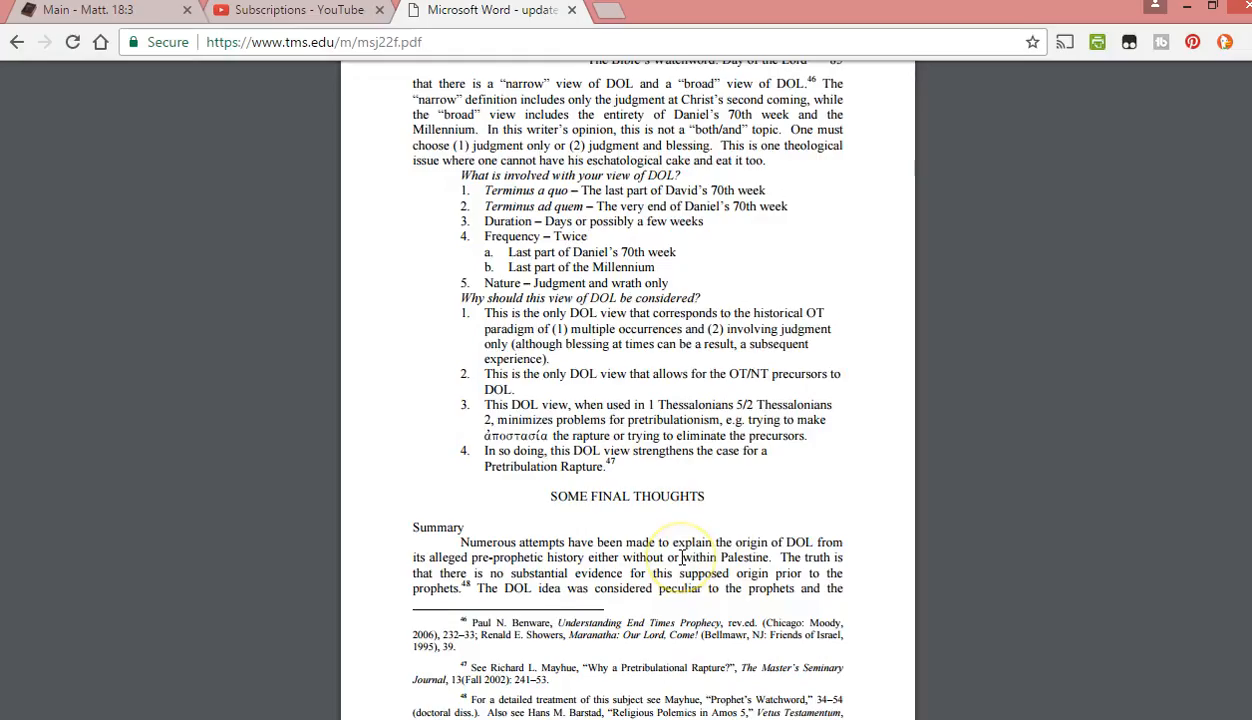
scroll(up, 3)
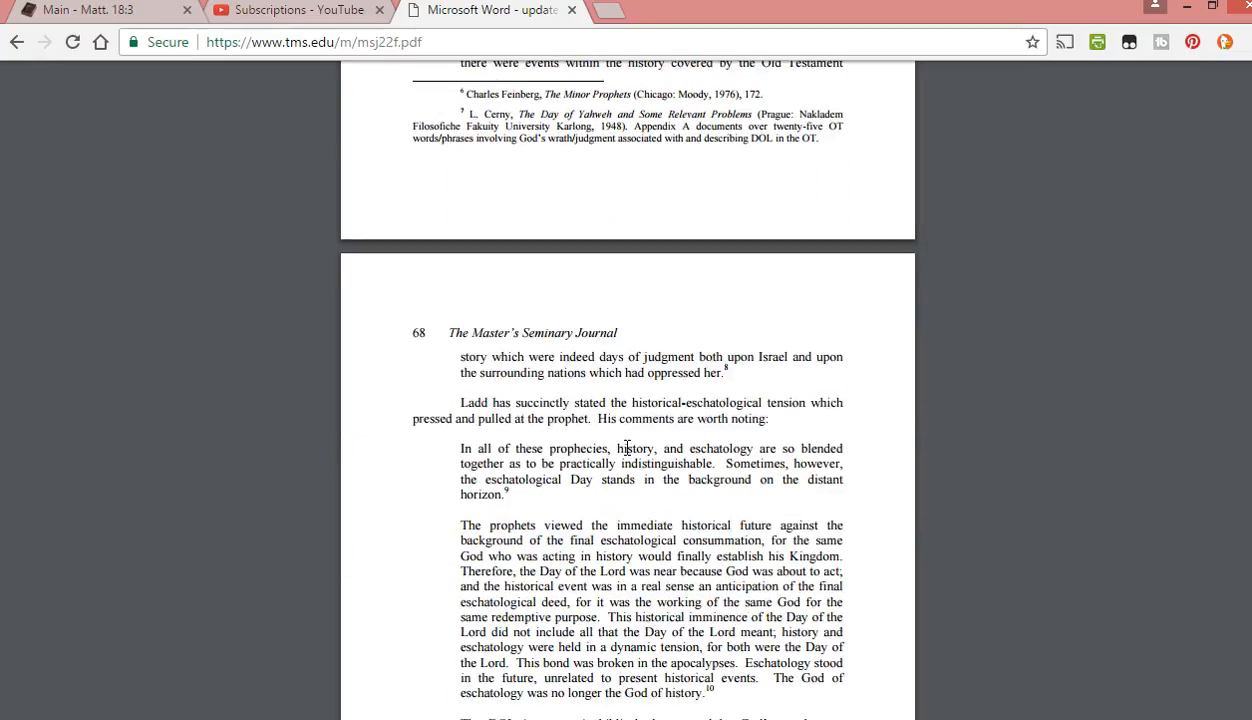
scroll(down, 3)
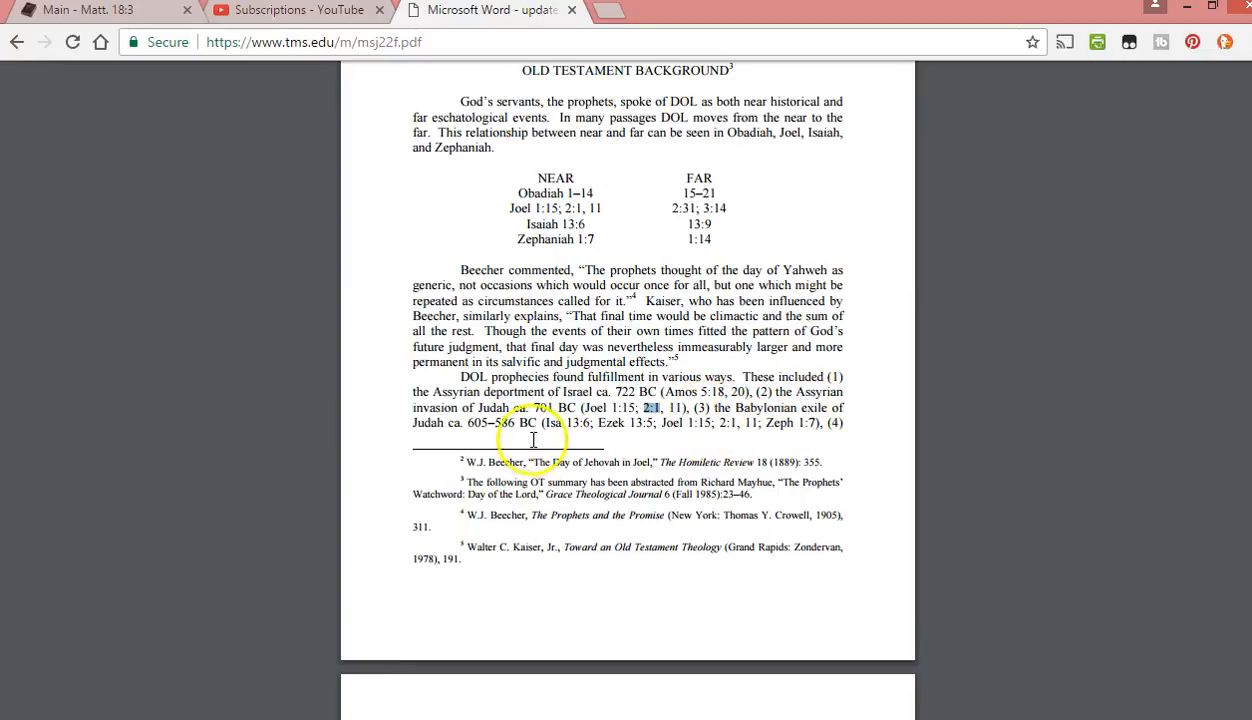
- Select the Joel references on Judah's invasion, then deselect them
drag(412, 408, 844, 408)
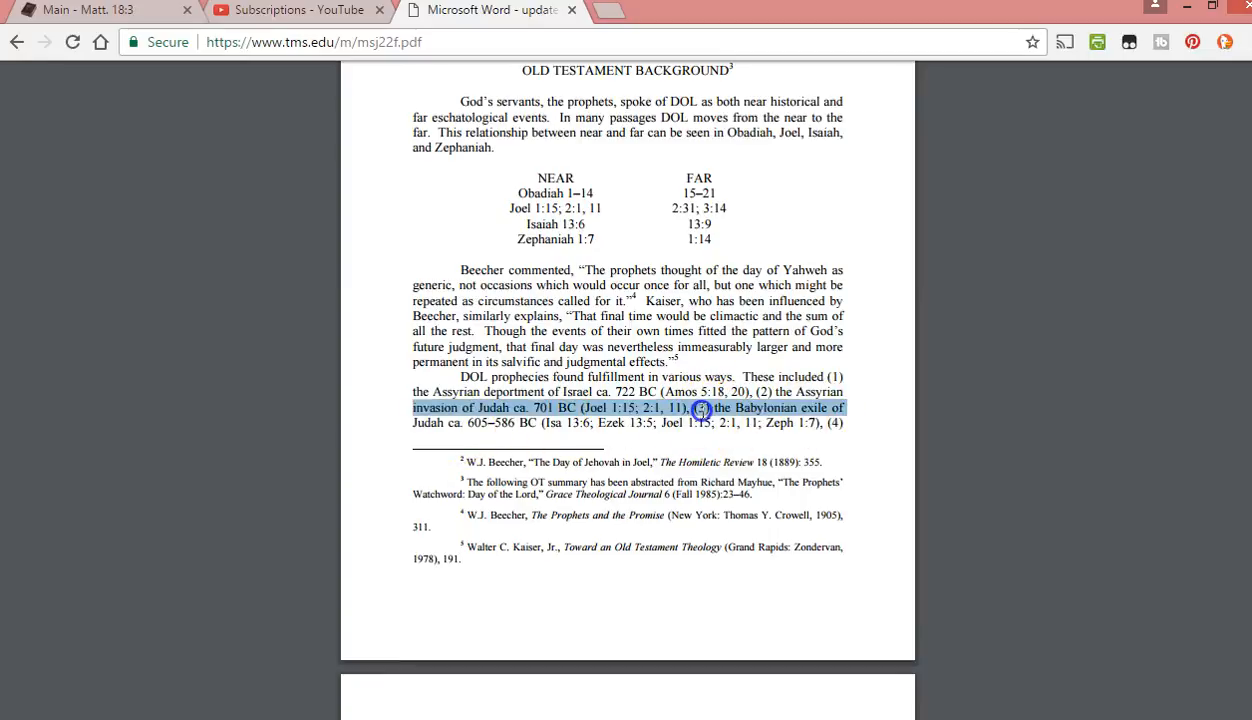
click(698, 408)
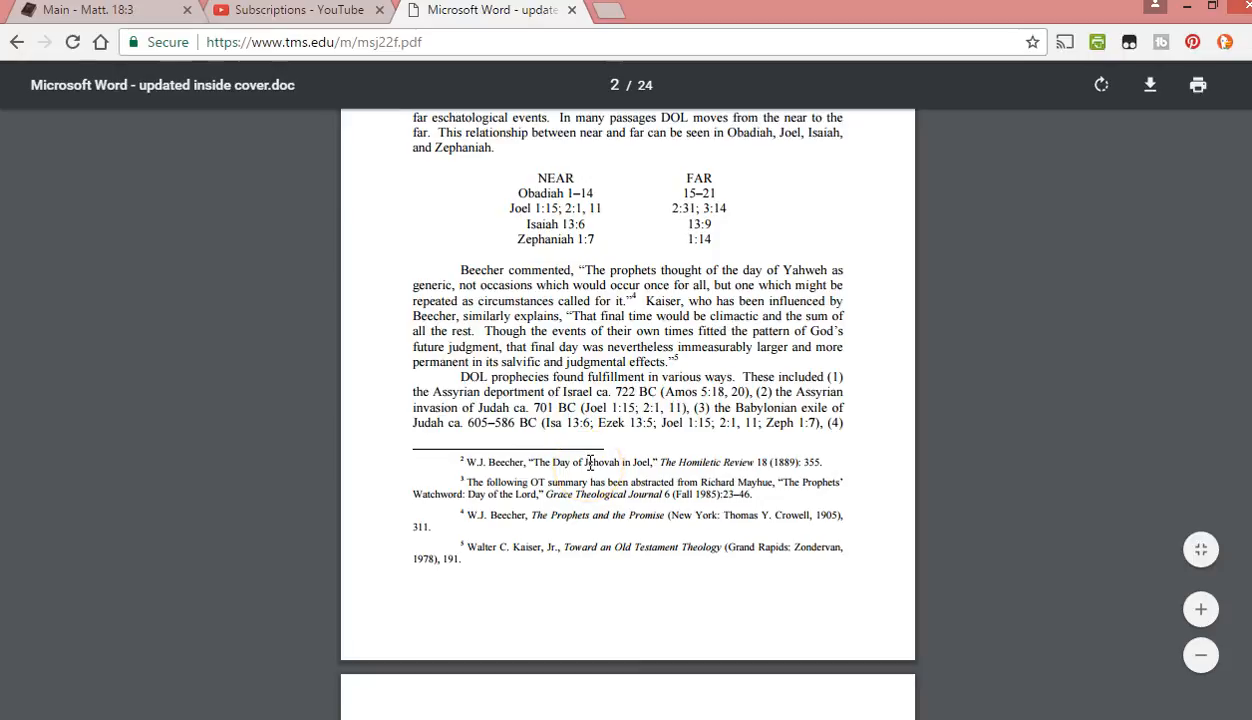
mouse_move(704, 450)
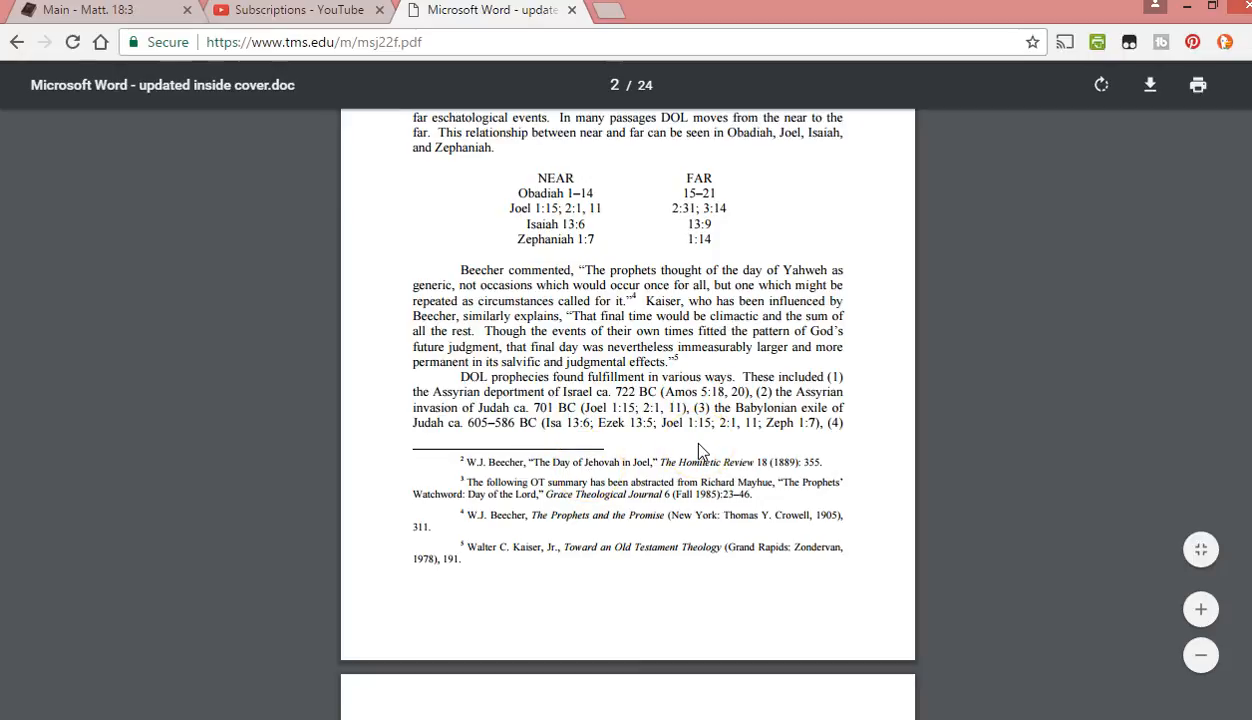